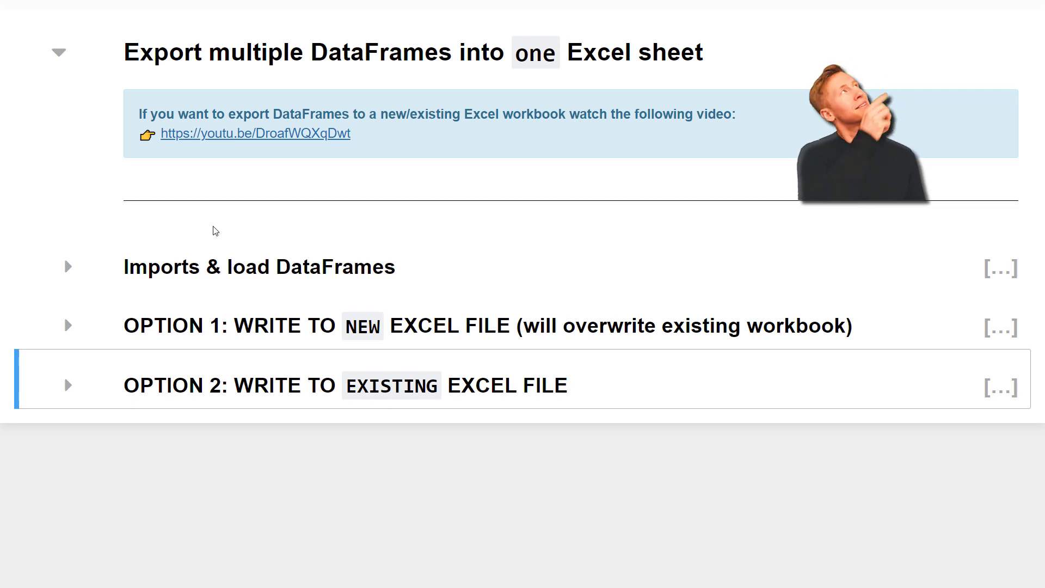
# Expand the 'Imports & load DataFrames' heading to show the pandas import and tips DataFrames.
pyautogui.click(68, 266)
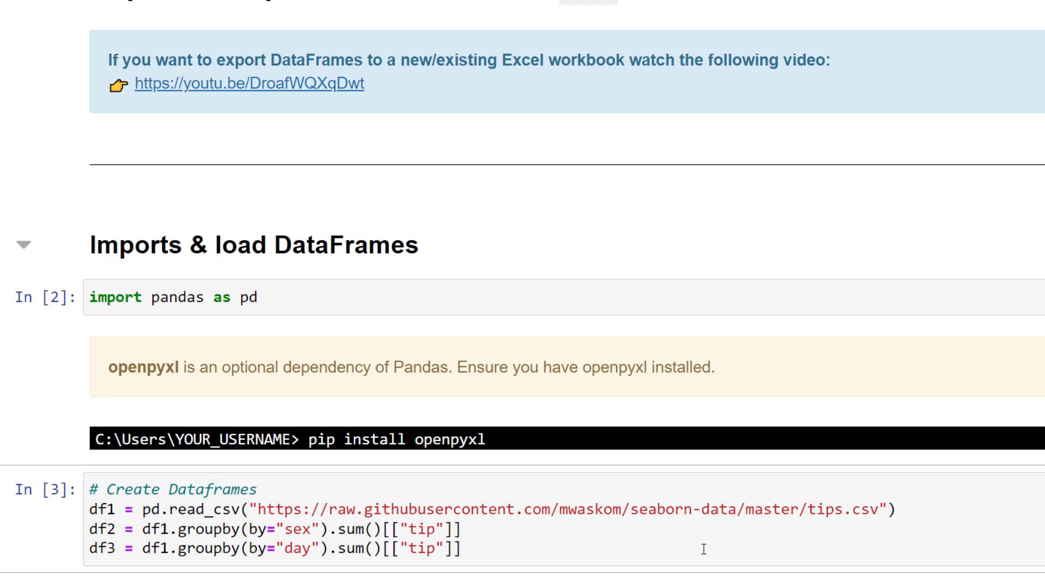
# Scroll down to the OPTION 1 pd.ExcelWriter cell that writes the DataFrames to output.xlsx.
pyautogui.scroll(-3)
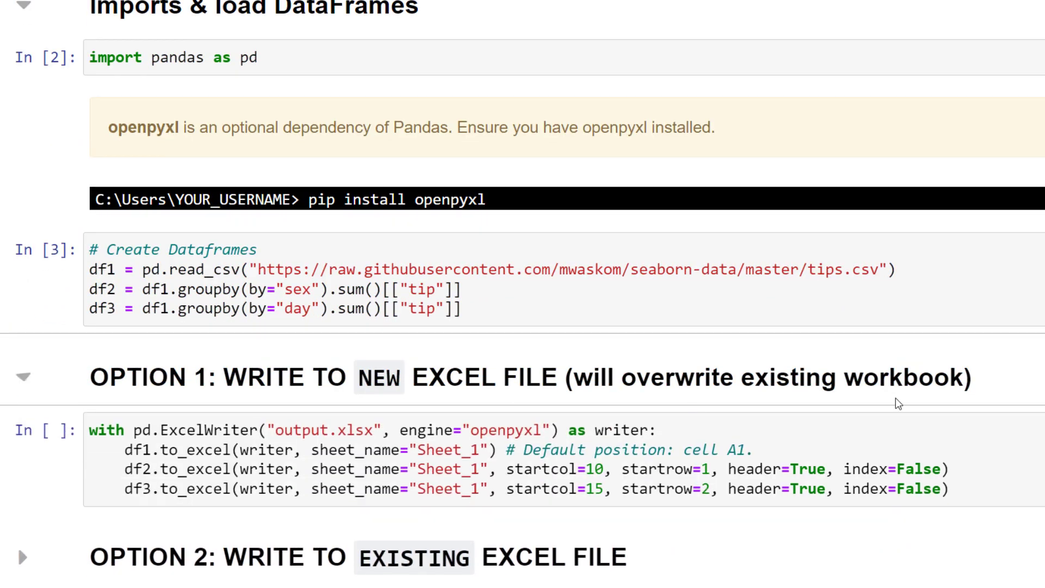
pyautogui.scroll(-3)
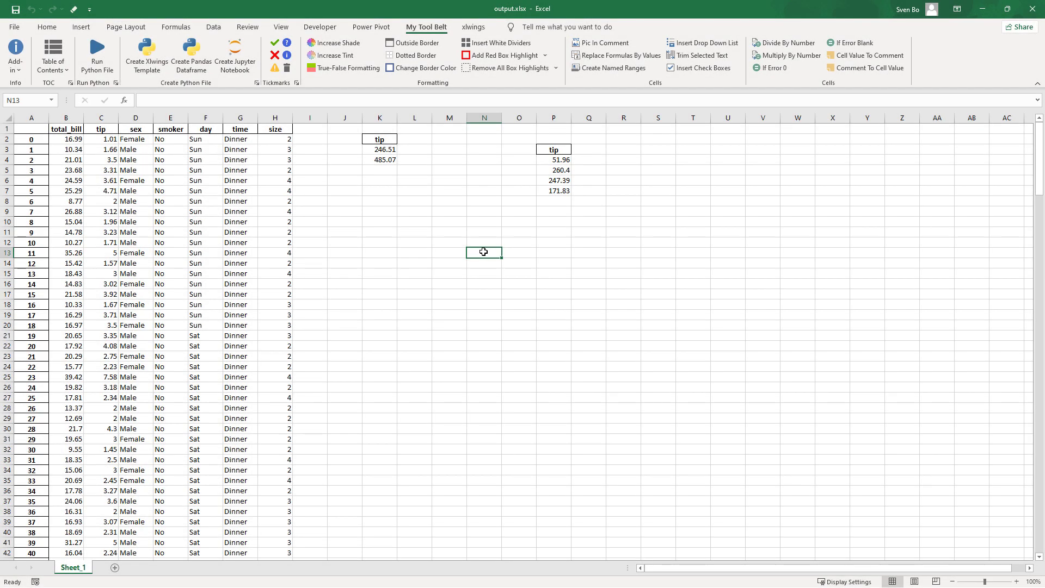
# Review the three tables on Sheet_1 of output.xlsx and return to the notebook.
pyautogui.click(497, 55)
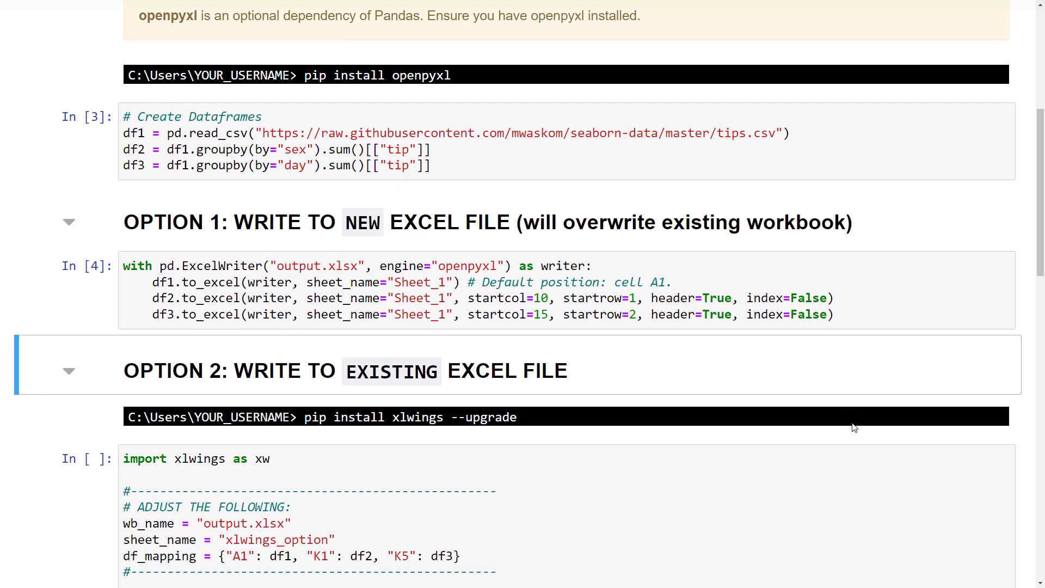
# Scroll through the OPTION 2 xlwings cell that adds the xlwings_option sheet.
pyautogui.scroll(-3)
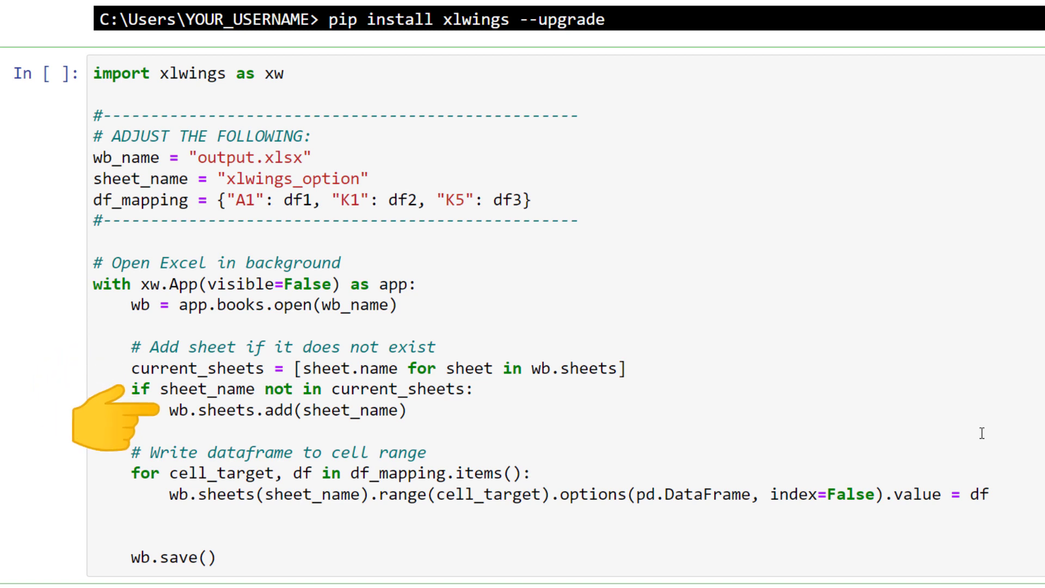
pyautogui.moveTo(114, 453)
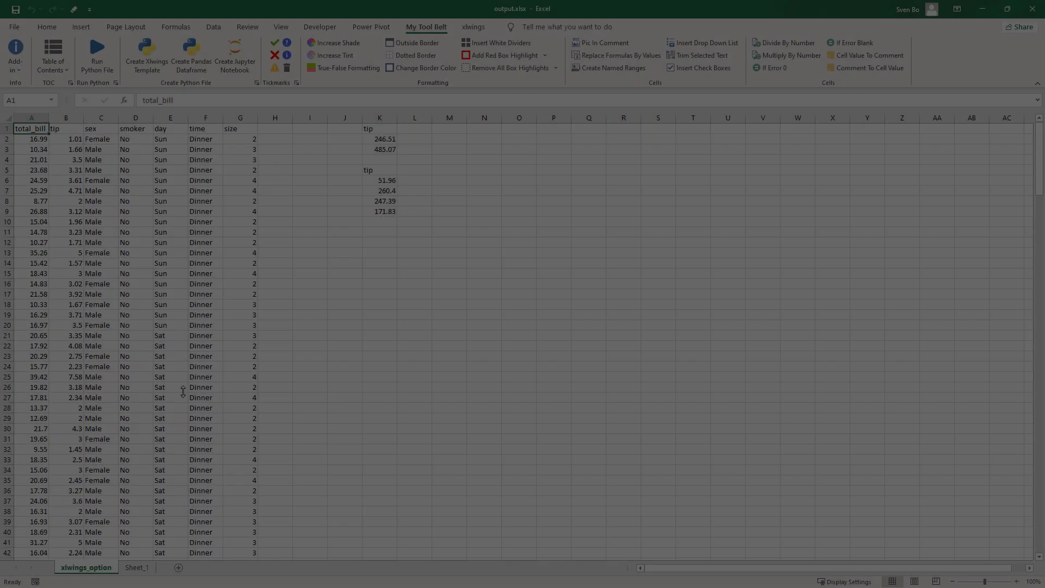
# Switch to the Sheet_1 tab to compare it with the xlwings_option sheet.
pyautogui.click(137, 567)
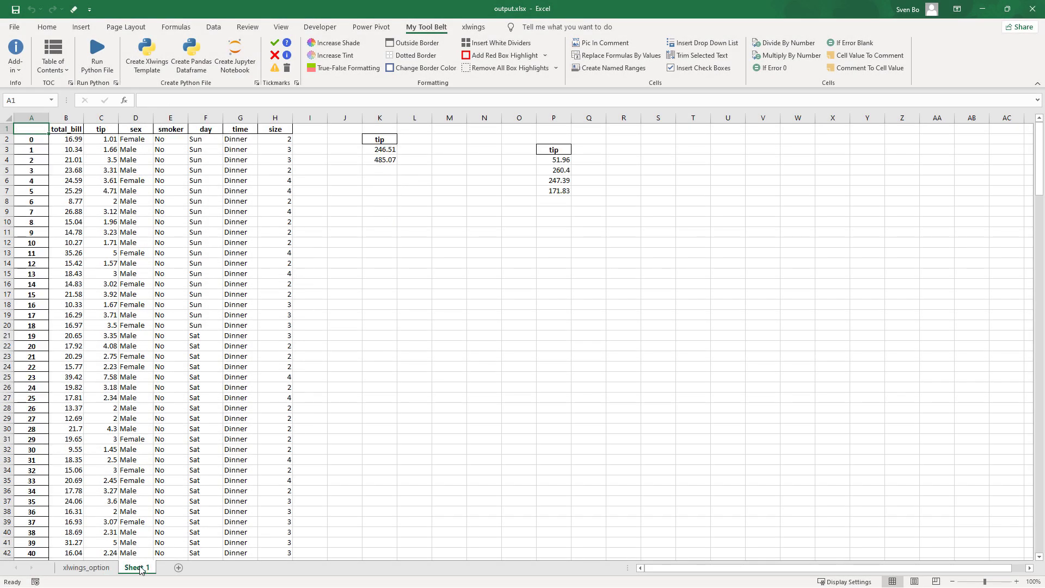